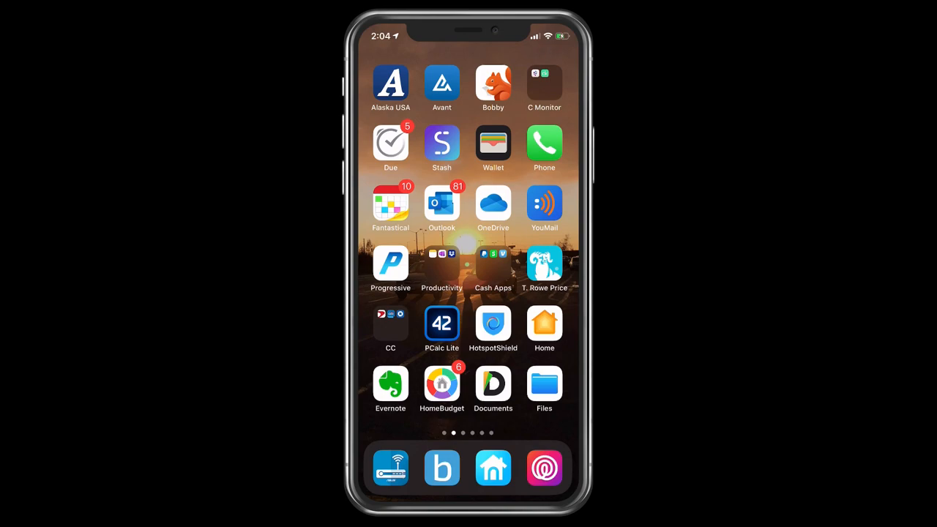
- Launch Apple Wallet to see the stack of saved cards and passes
left_click(492, 139)
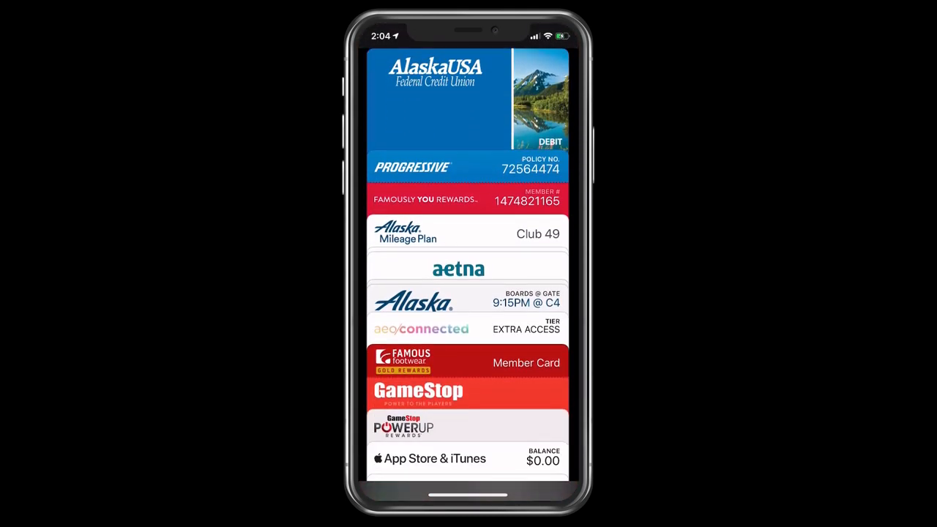
- Browse the pass stack down to the Starbucks Card, then return to the Home Screen
scroll("down", 3)
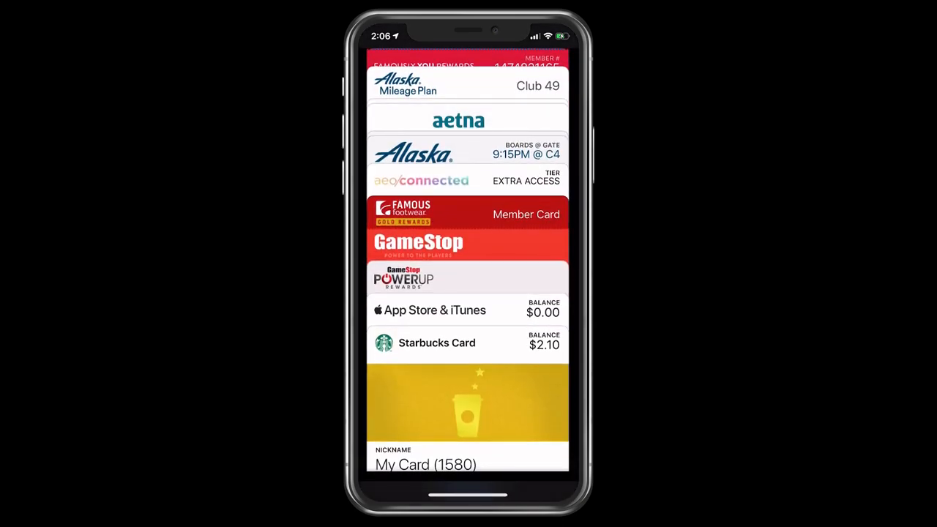
key("home")
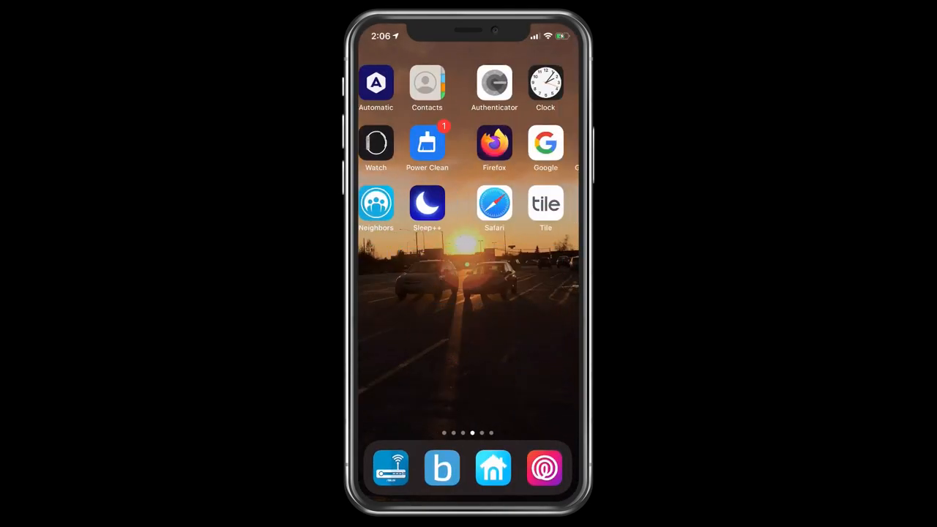
- Launch the App Store on its Today page from the adjacent Home Screen page
scroll("left", 3)
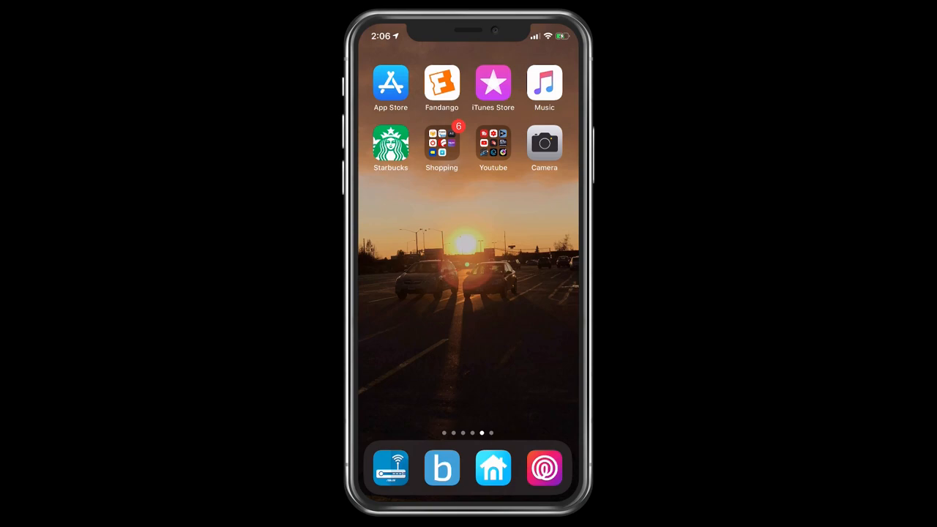
left_click(390, 82)
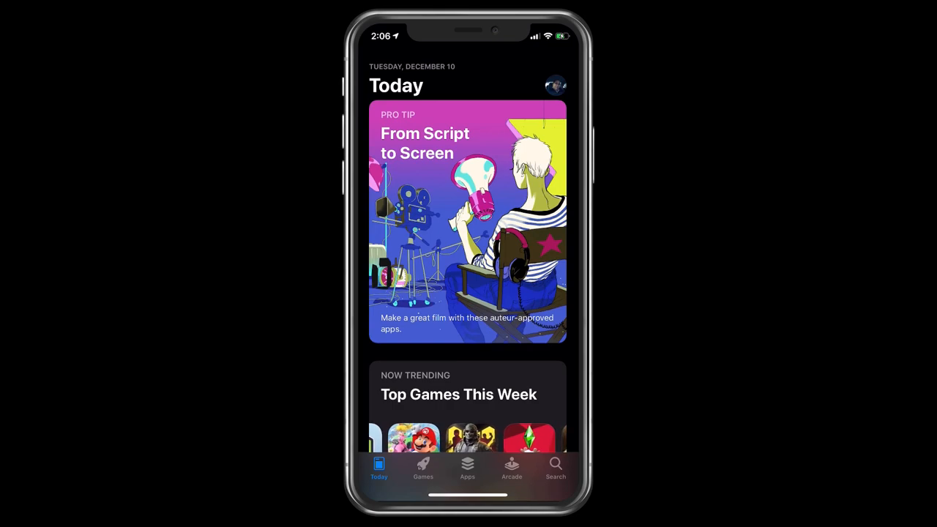
- Go to the Apple ID Account Settings showing the $18.12 balance
left_click(554, 85)
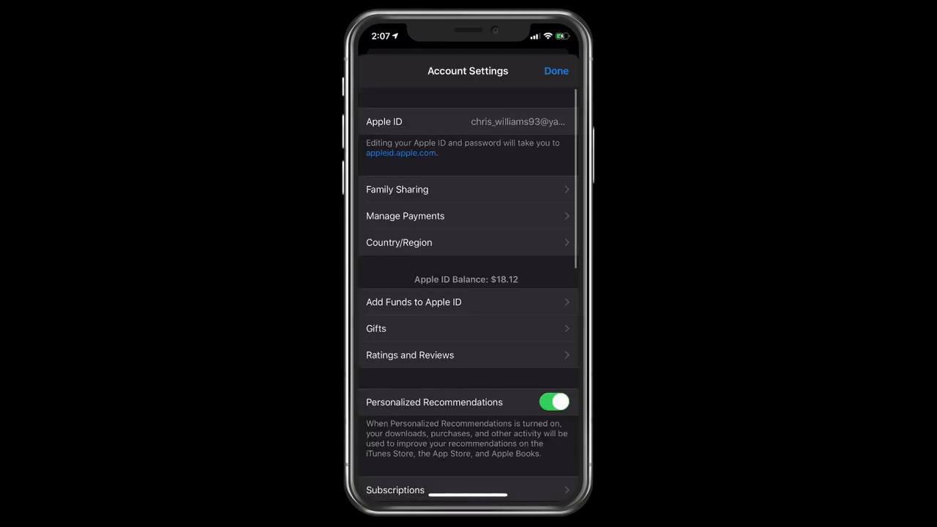
- Scroll Account Settings down to the iTunes Pass section with View iTunes Pass in Wallet
scroll("down", 3)
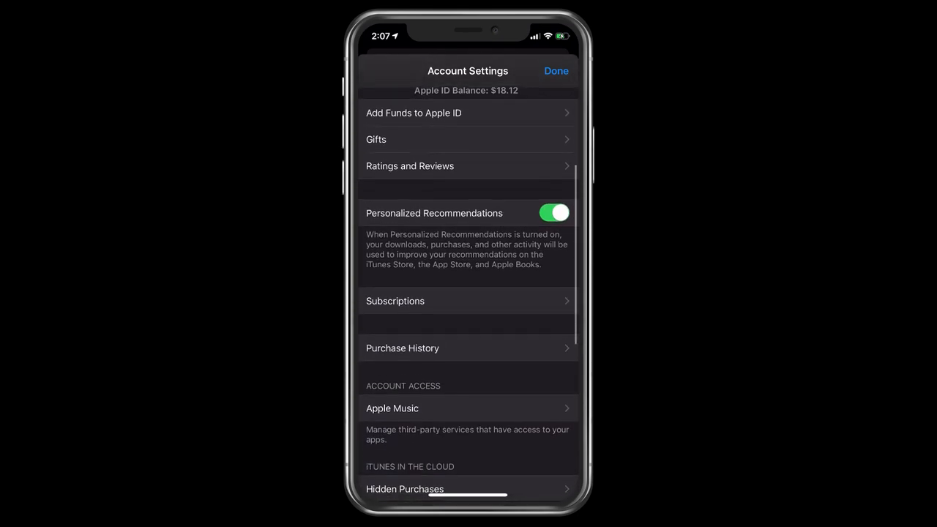
scroll("down", 3)
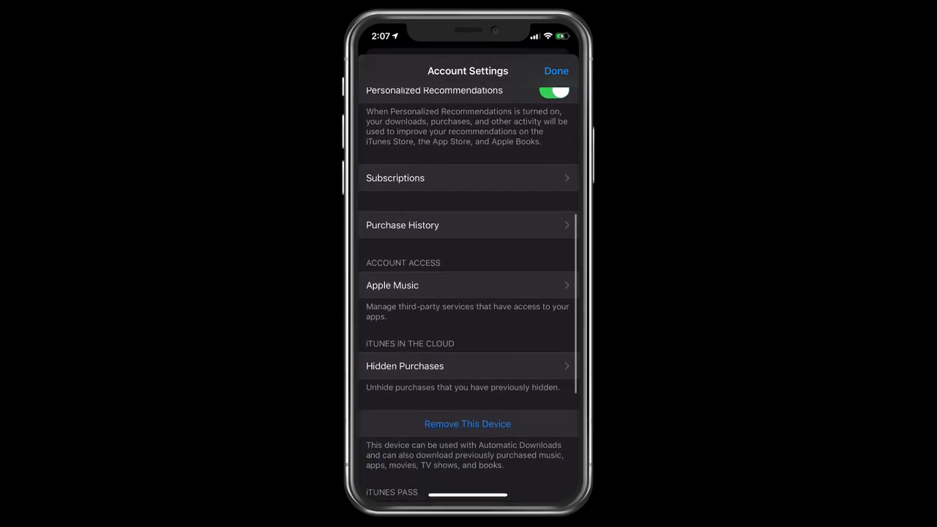
scroll("down", 3)
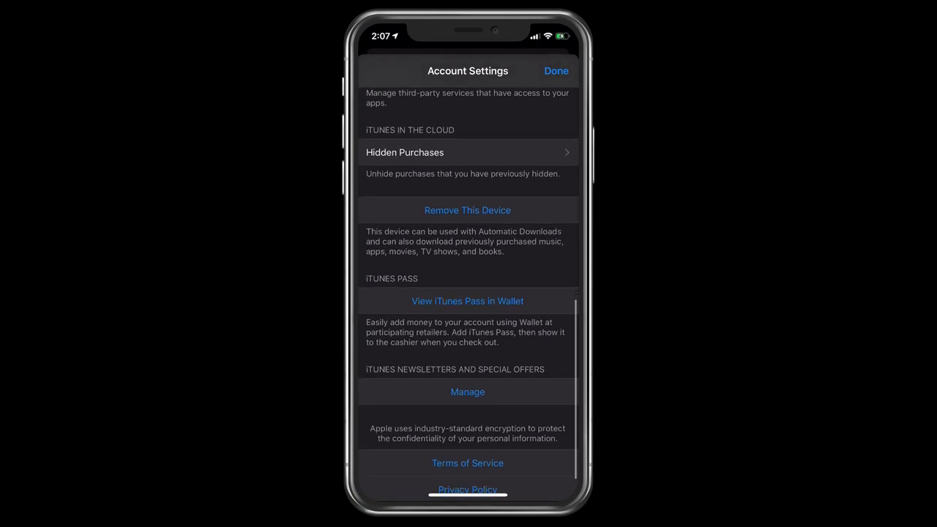
scroll("down", 3)
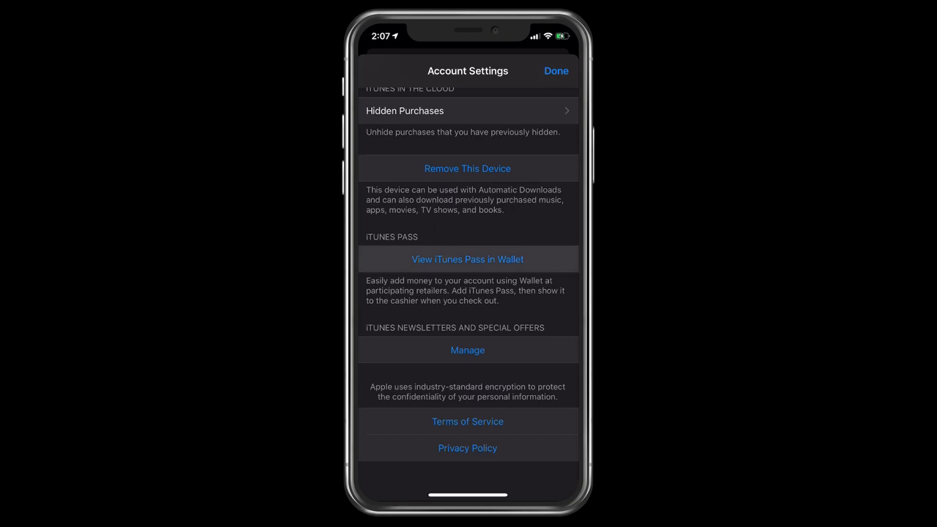
- View the App Store & iTunes pass with its QR code and $0.00 balance, then return Home
left_click(467, 259)
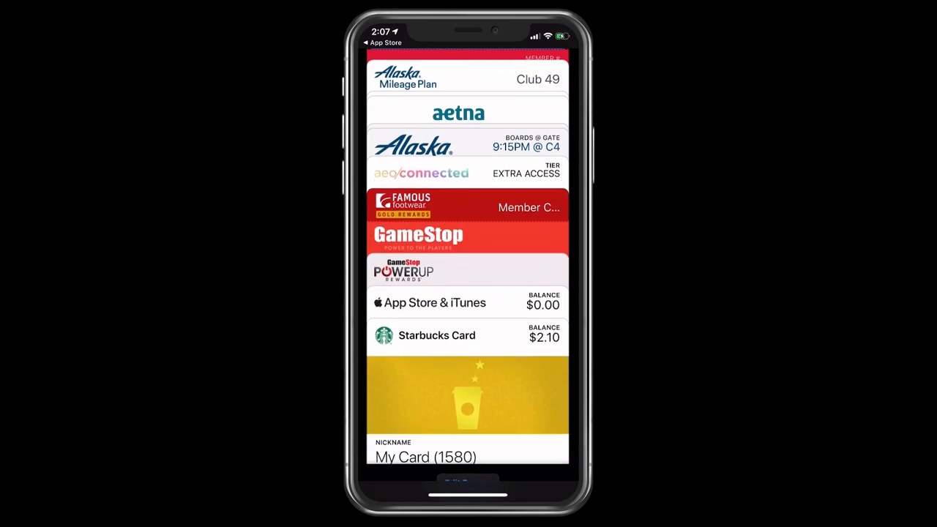
scroll("down", 3)
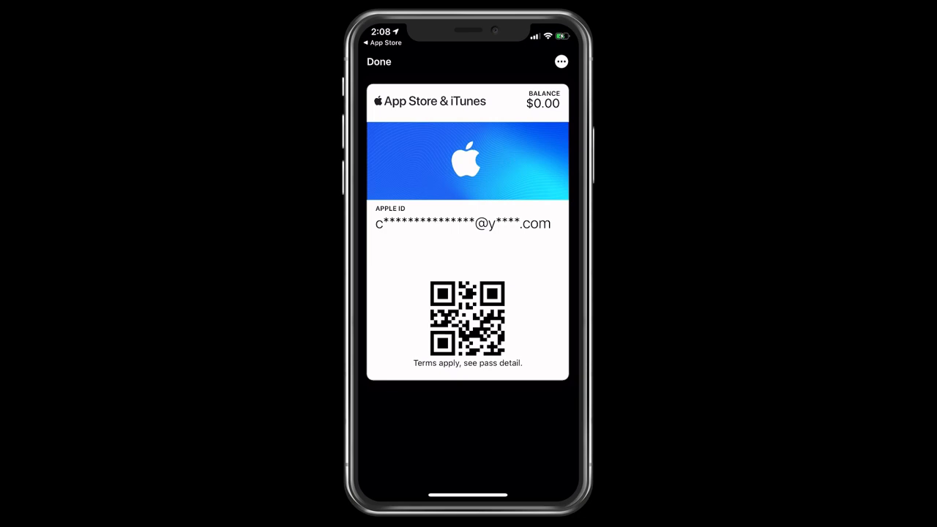
left_click(378, 61)
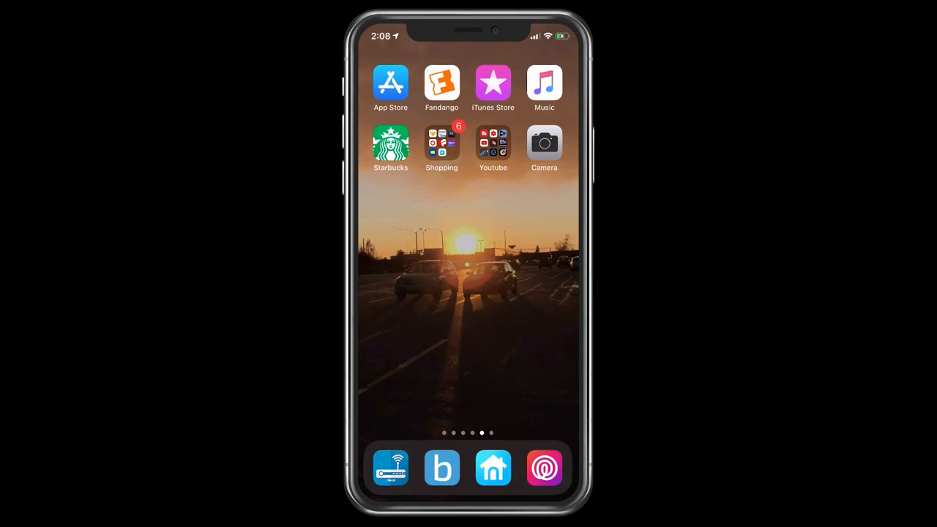